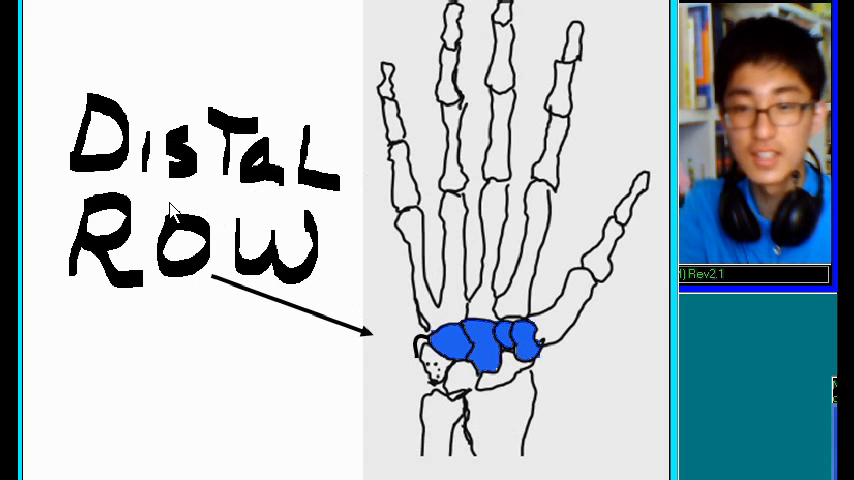
pyautogui.moveTo(203, 323)
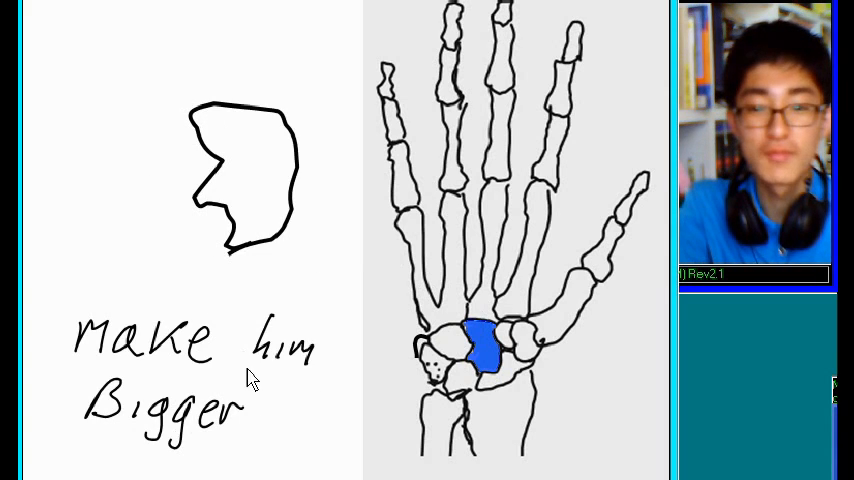
pyautogui.moveTo(290, 385)
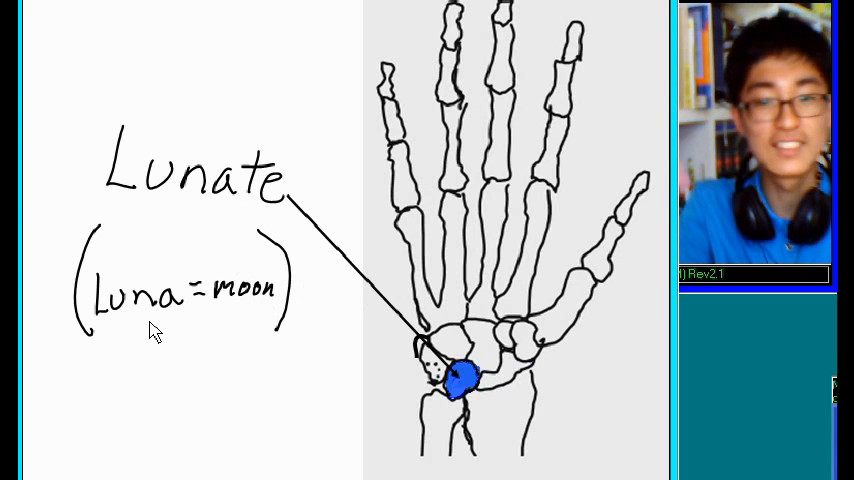
pyautogui.moveTo(250, 320)
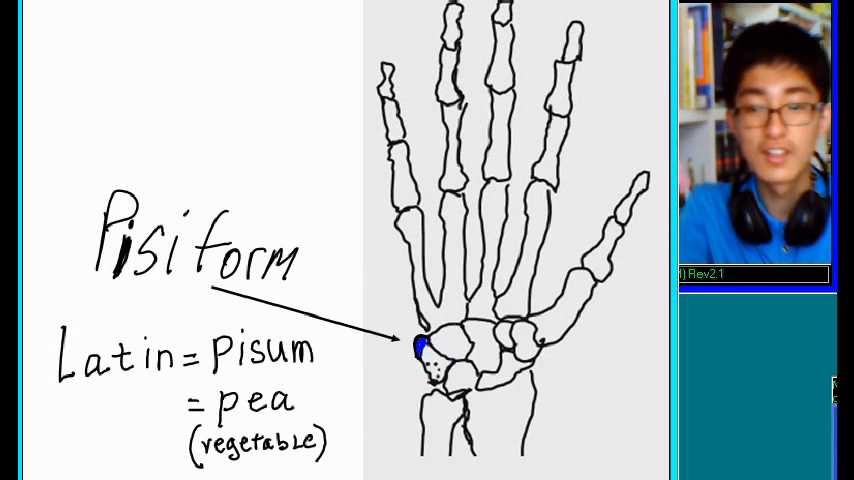
pyautogui.moveTo(303, 312)
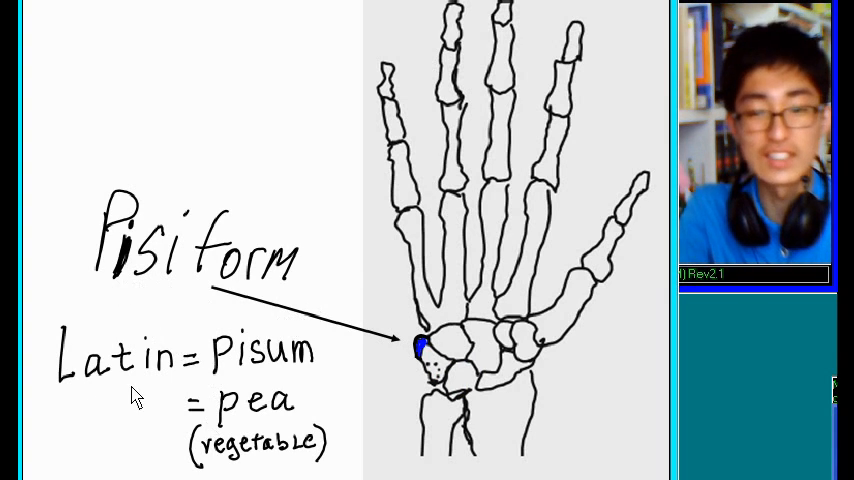
pyautogui.moveTo(310, 378)
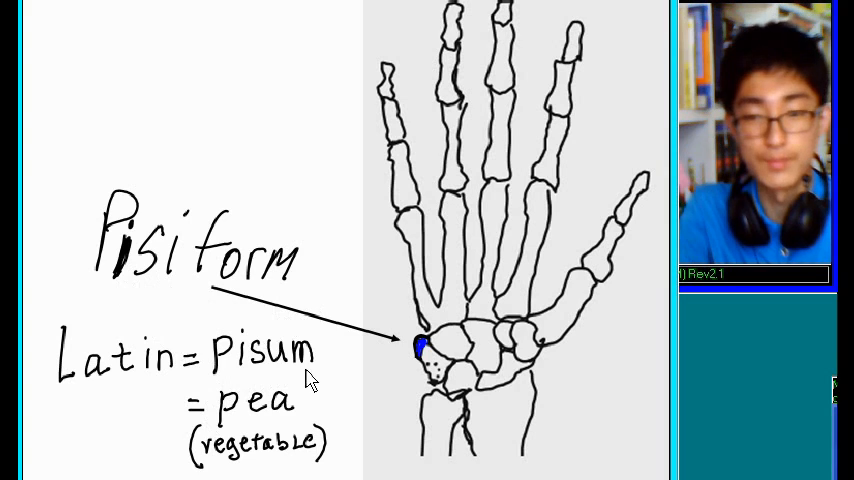